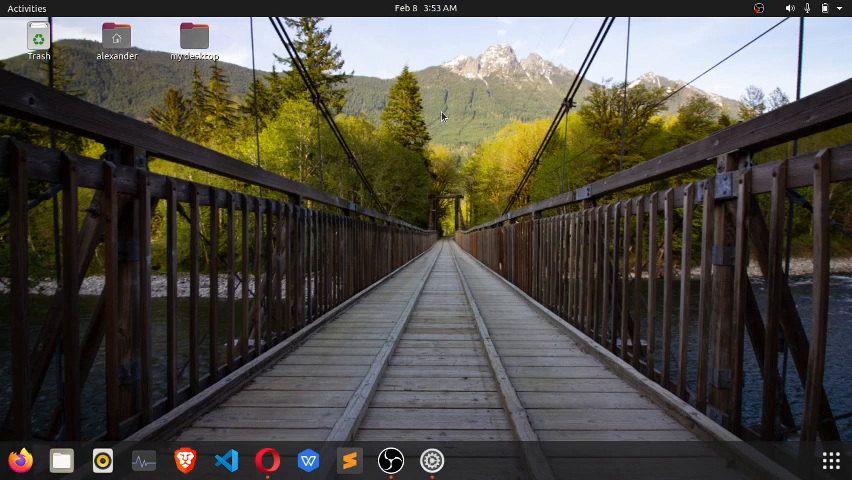
pyautogui.moveTo(546, 66)
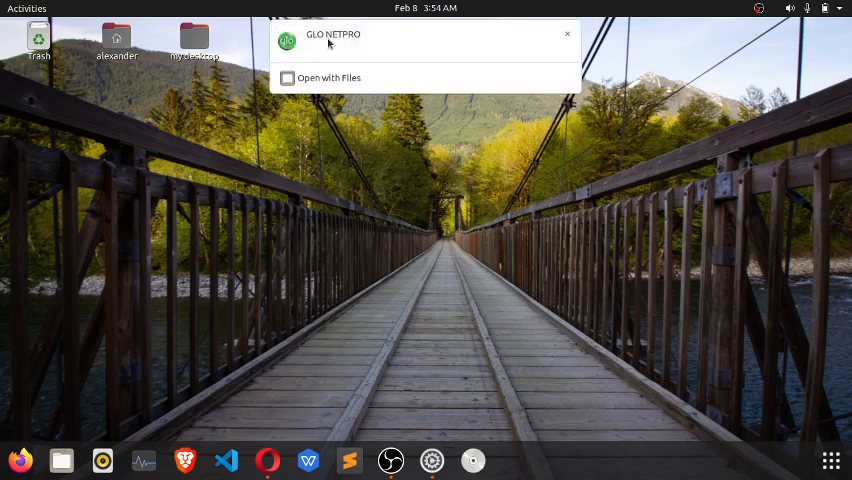
pyautogui.moveTo(318, 40)
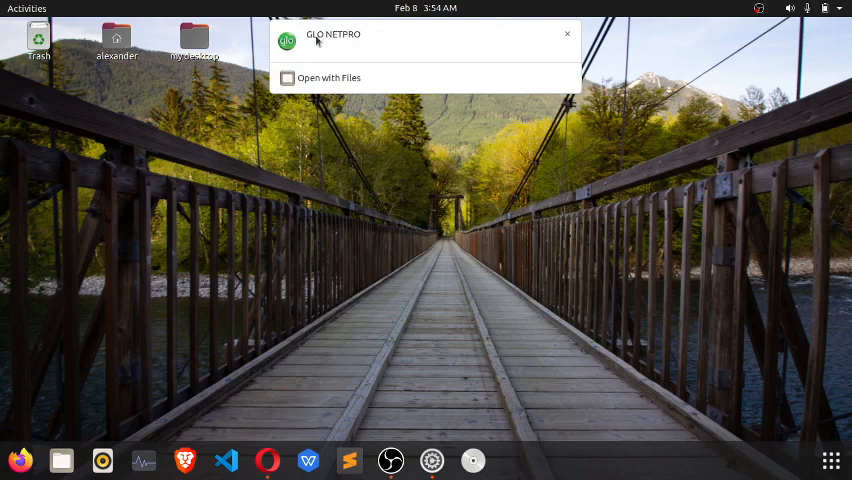
# Step: Dismiss the GLO NETPRO modem drive notification
pyautogui.click(567, 34)
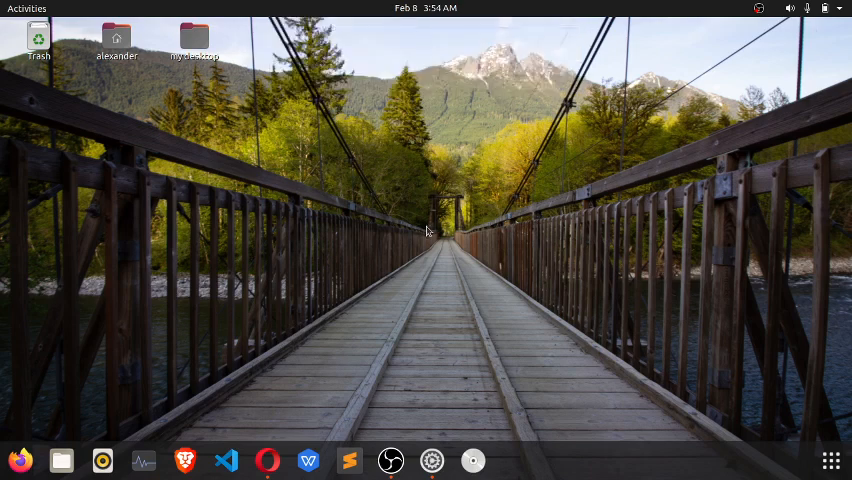
# Step: Launch the mobile broadband setup assistant from the system menu's Mobile Broadband Settings
pyautogui.click(838, 8)
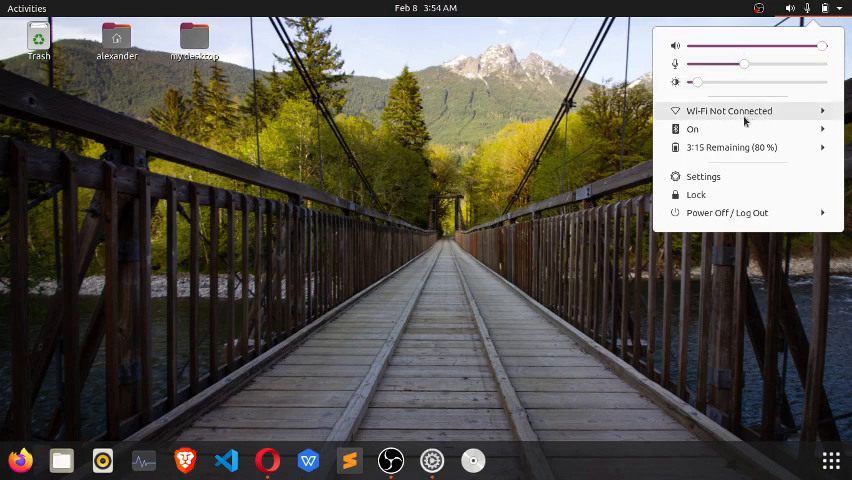
pyautogui.moveTo(753, 121)
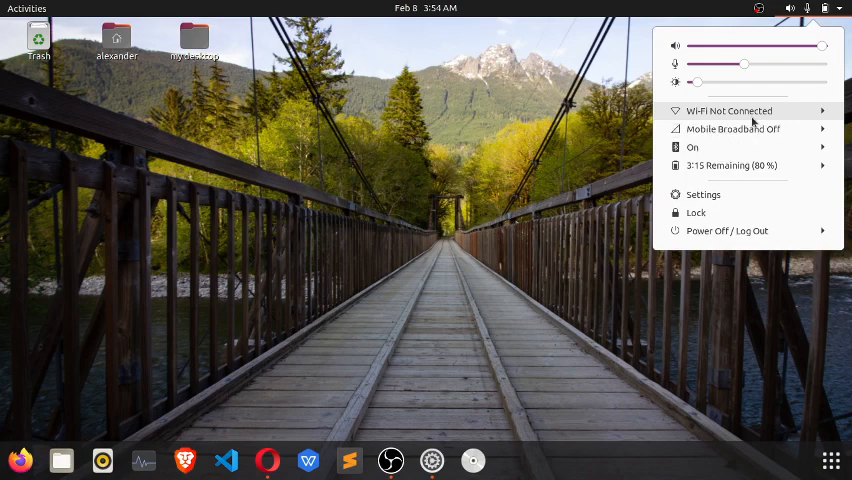
pyautogui.moveTo(710, 133)
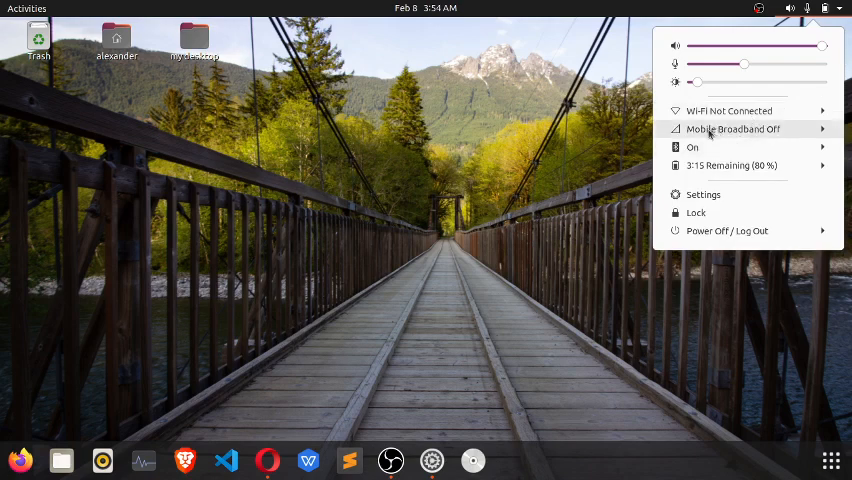
pyautogui.moveTo(745, 138)
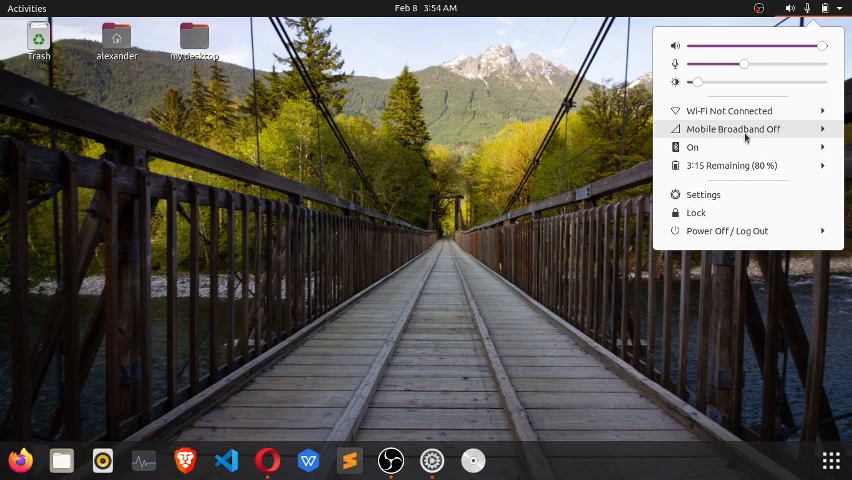
pyautogui.moveTo(822, 138)
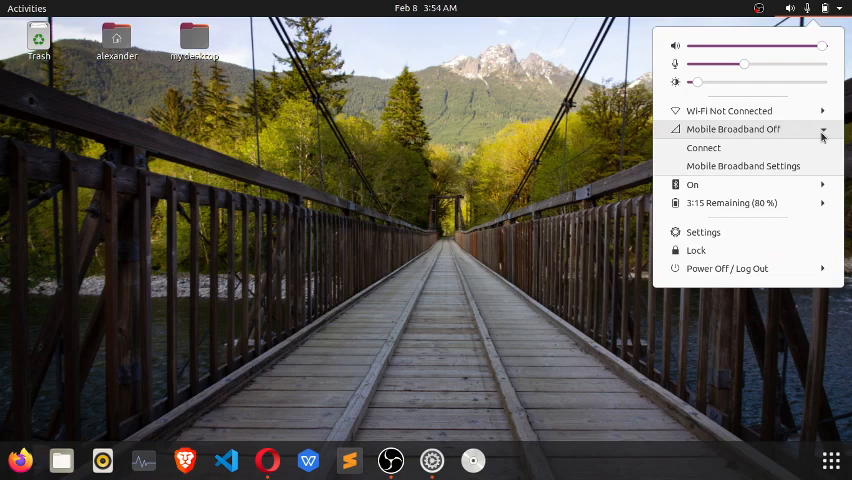
pyautogui.click(710, 154)
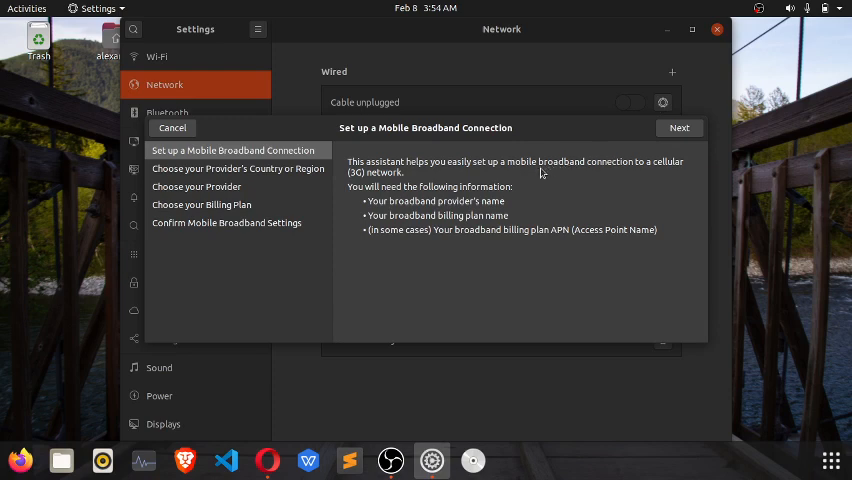
# Step: Choose Nigeria as country and Glo Mobile as provider in the assistant
pyautogui.click(679, 127)
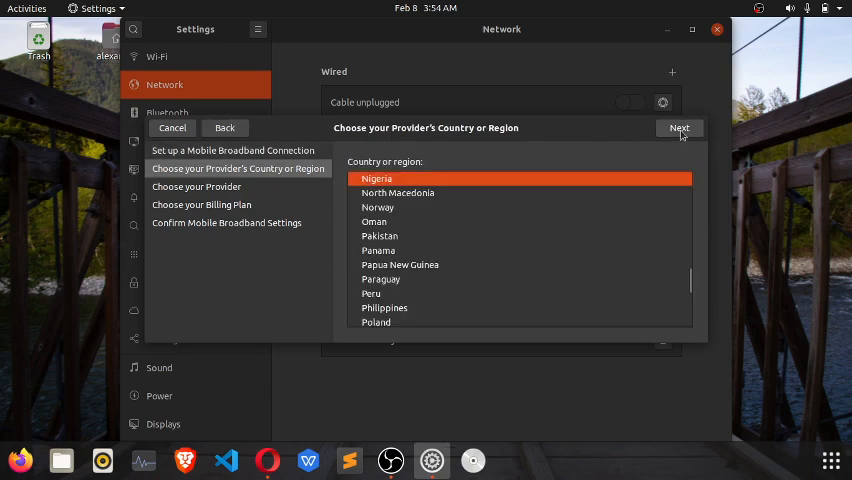
pyautogui.click(679, 127)
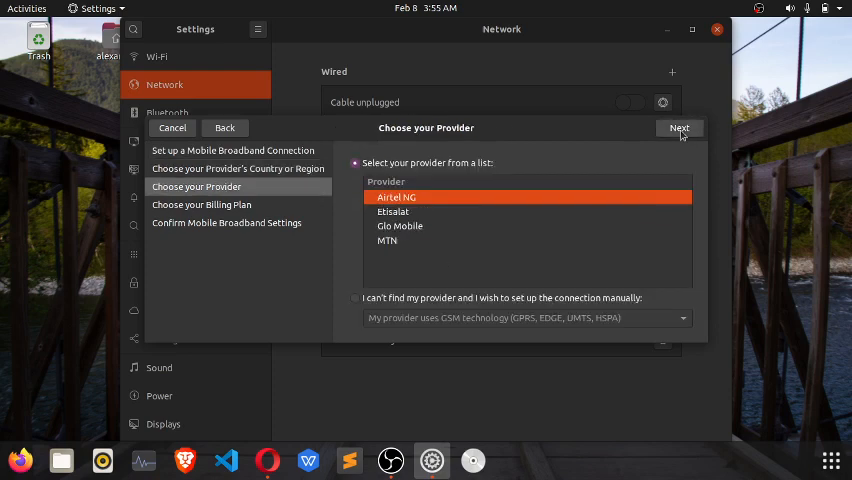
pyautogui.moveTo(510, 186)
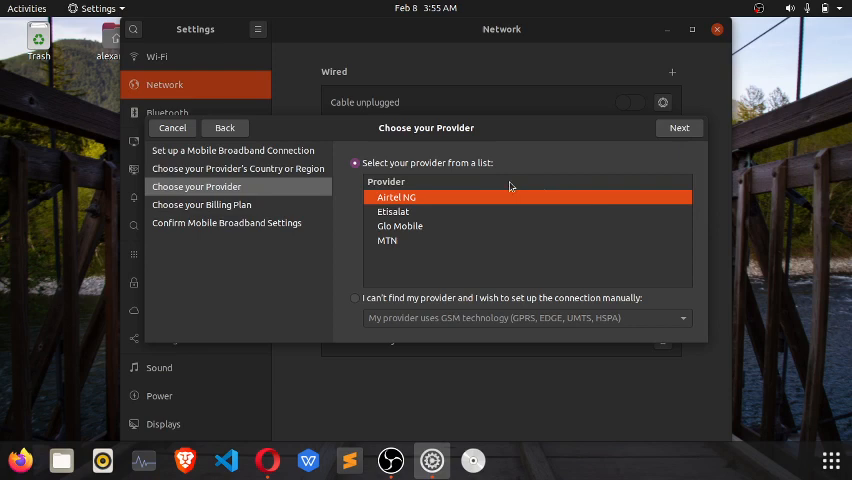
pyautogui.click(400, 225)
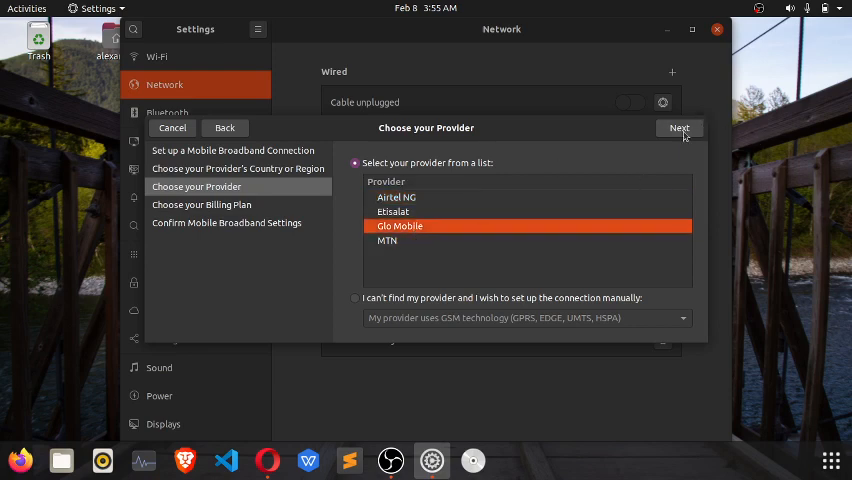
pyautogui.click(679, 127)
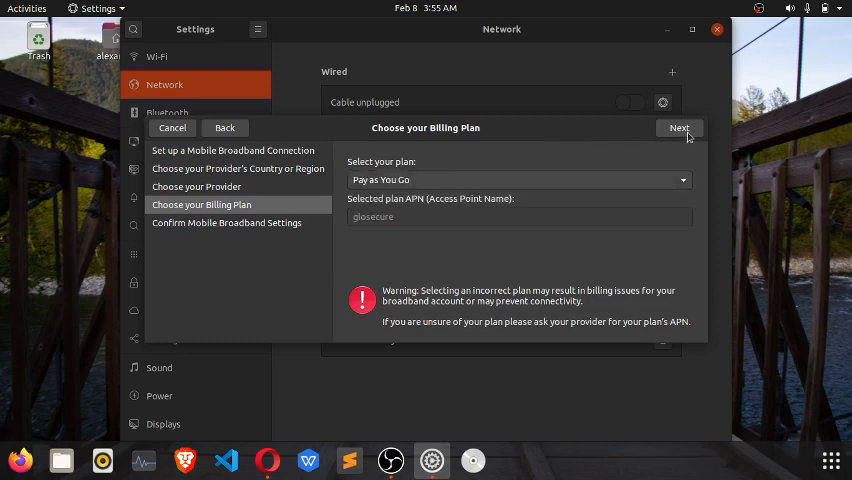
pyautogui.moveTo(643, 183)
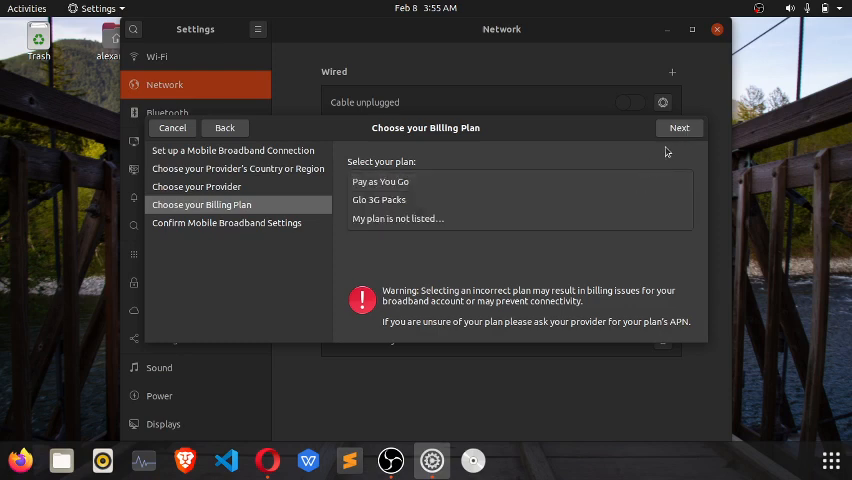
pyautogui.moveTo(660, 152)
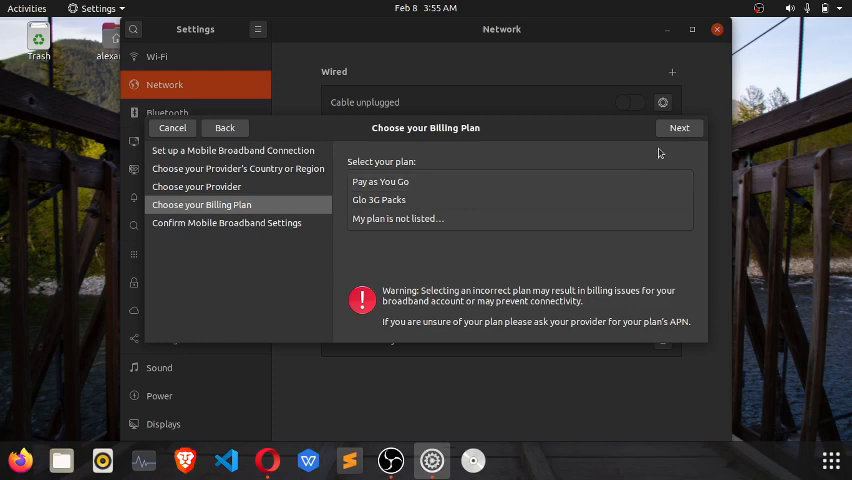
# Step: Confirm the Pay as You Go plan and apply the Glo Mobile settings
pyautogui.click(679, 127)
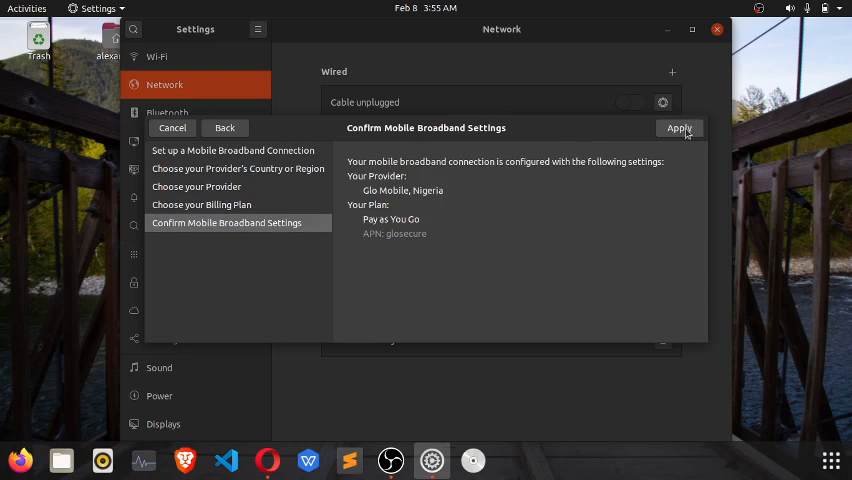
pyautogui.click(678, 128)
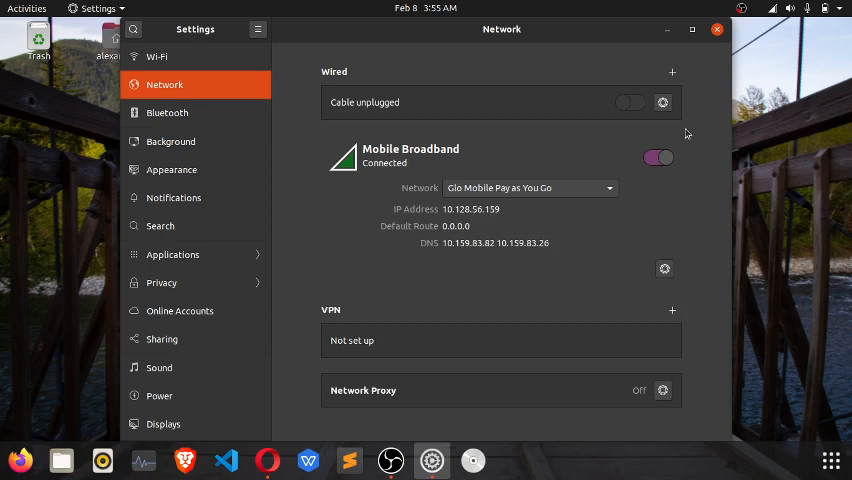
pyautogui.moveTo(608, 137)
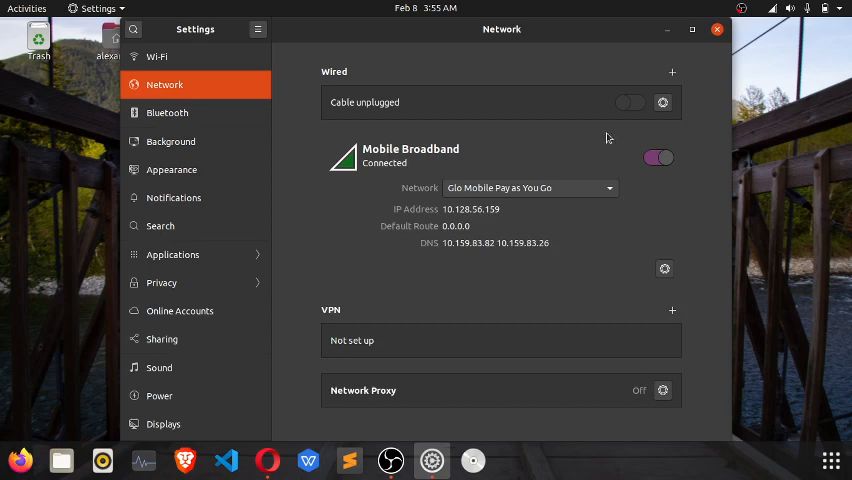
pyautogui.moveTo(658, 55)
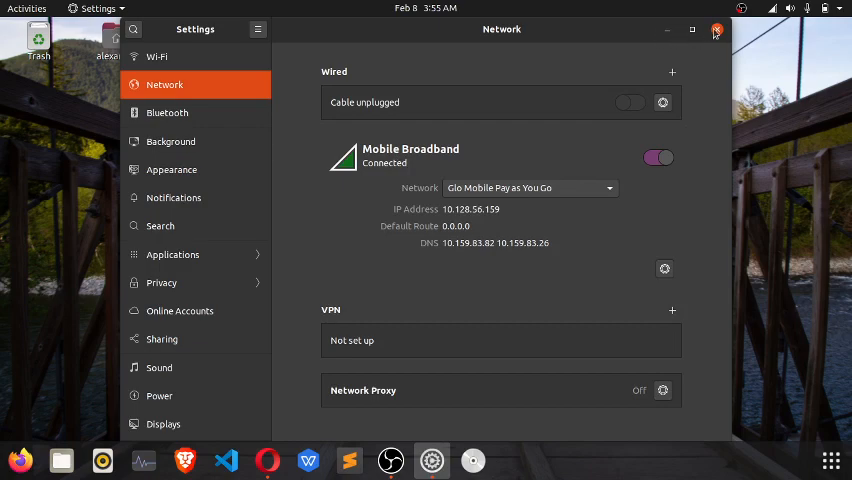
# Step: Close the Network settings window
pyautogui.click(716, 29)
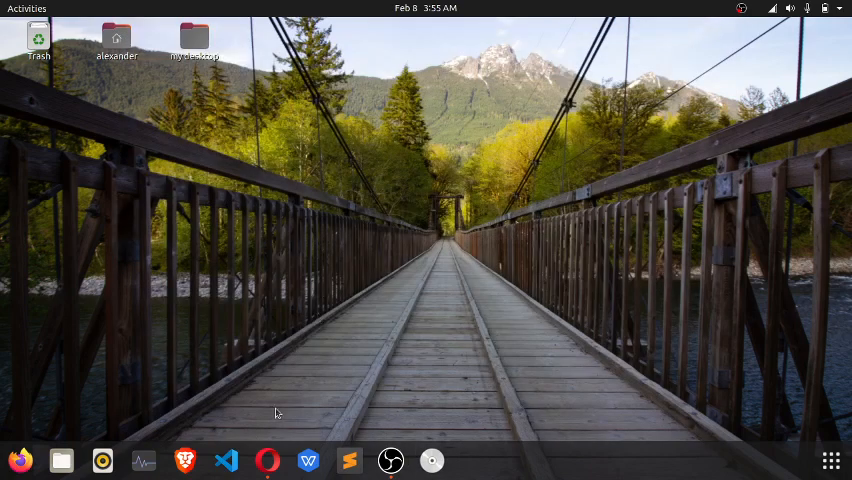
# Step: Launch Opera and enter fossnaija.com in the address bar
pyautogui.click(267, 460)
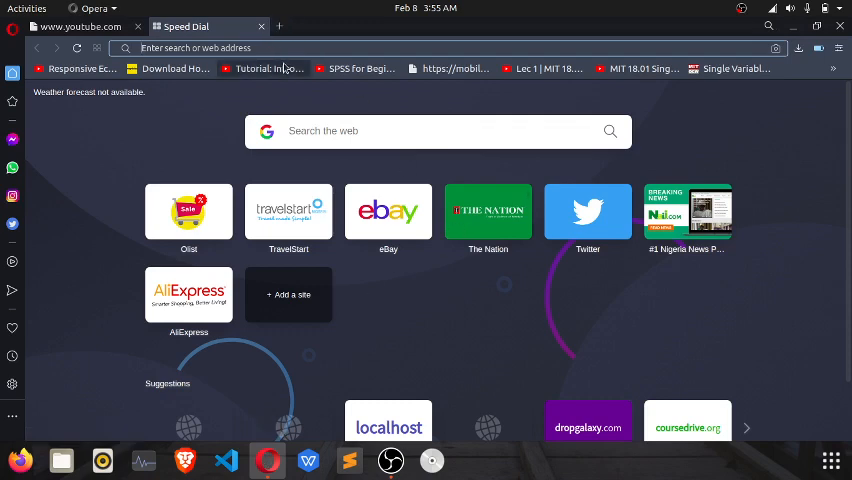
pyautogui.moveTo(262, 68)
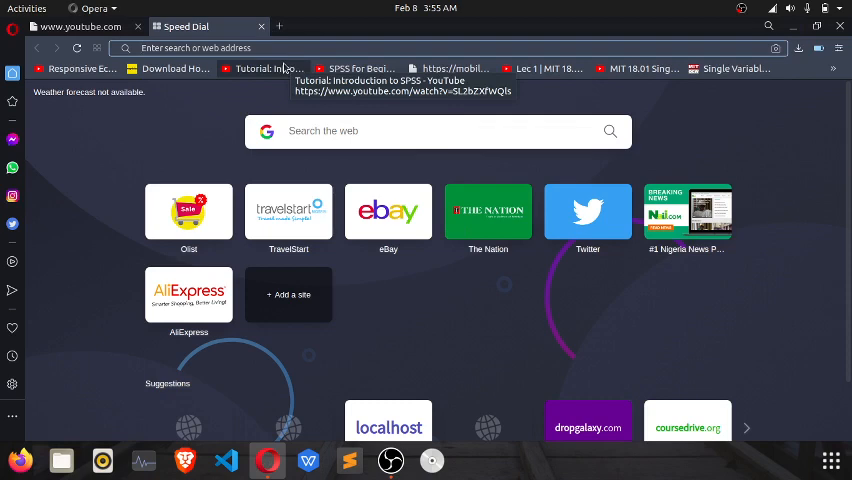
pyautogui.write('fossnalja.com')
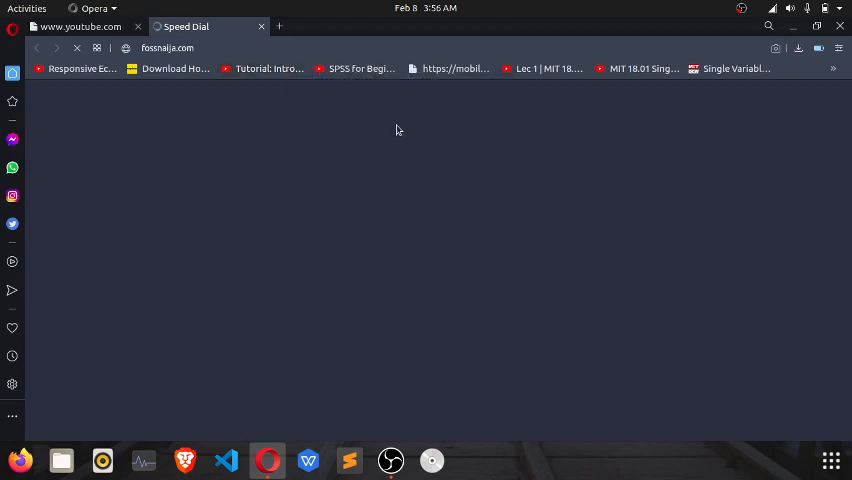
pyautogui.moveTo(402, 145)
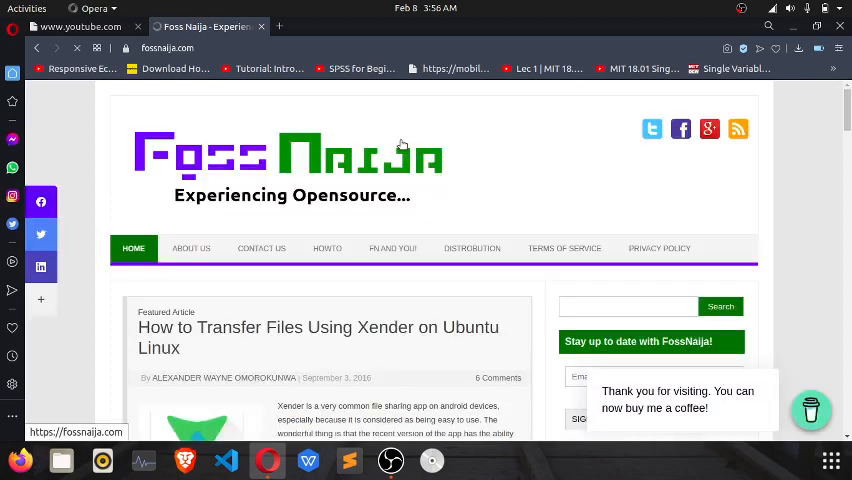
pyautogui.moveTo(539, 180)
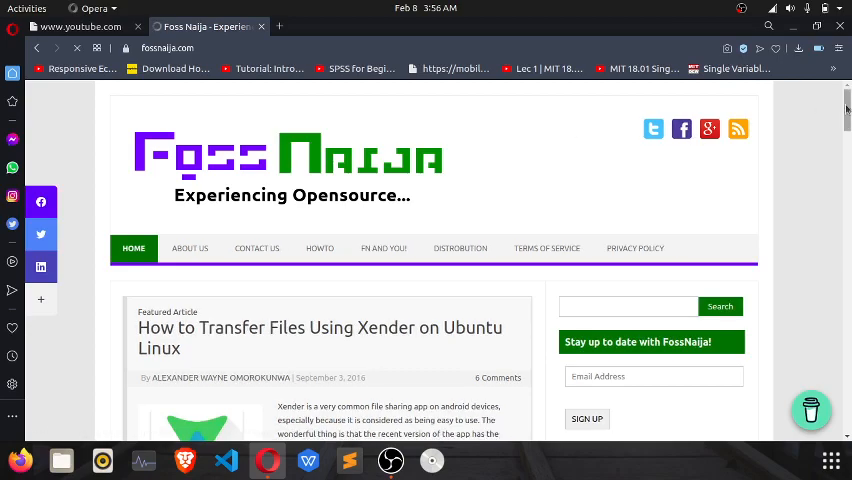
pyautogui.scroll(-3)
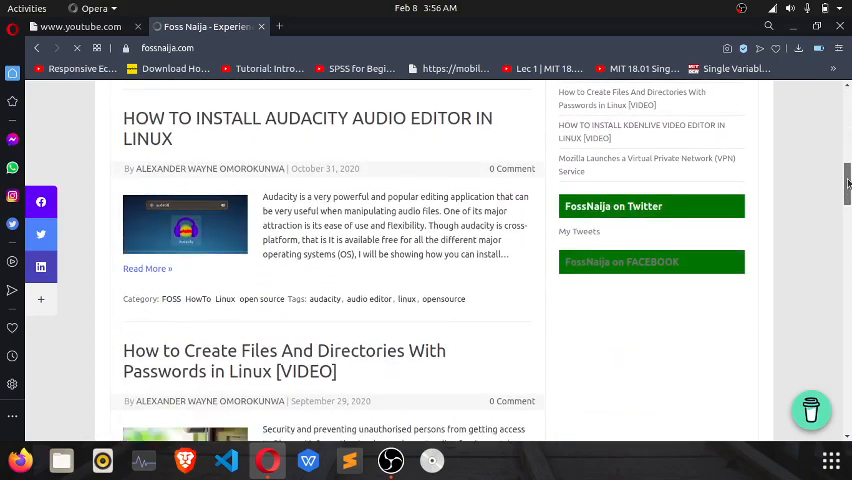
pyautogui.scroll(-3)
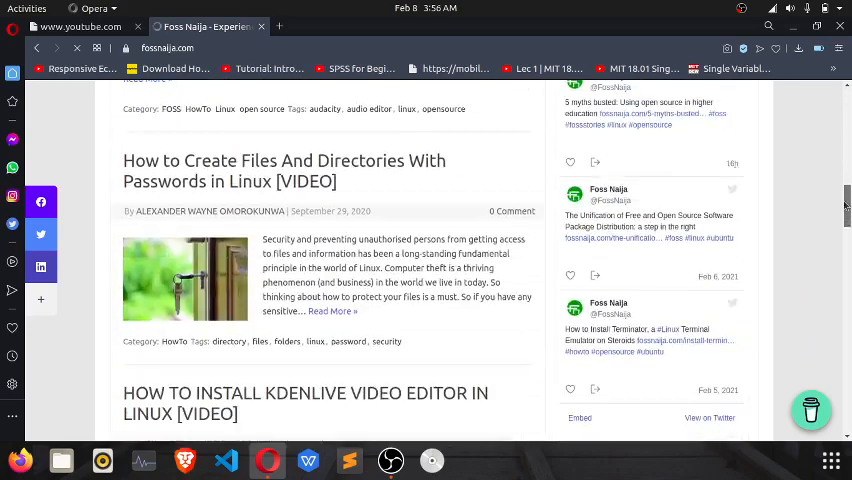
pyautogui.scroll(3)
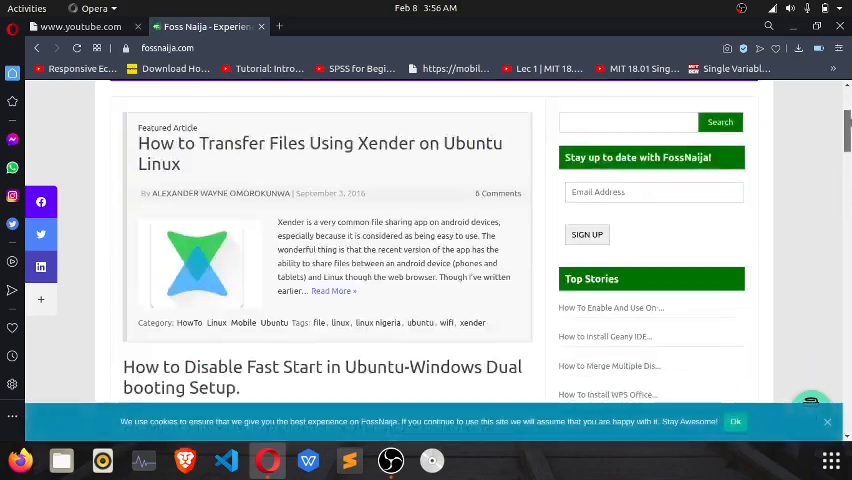
pyautogui.scroll(-3)
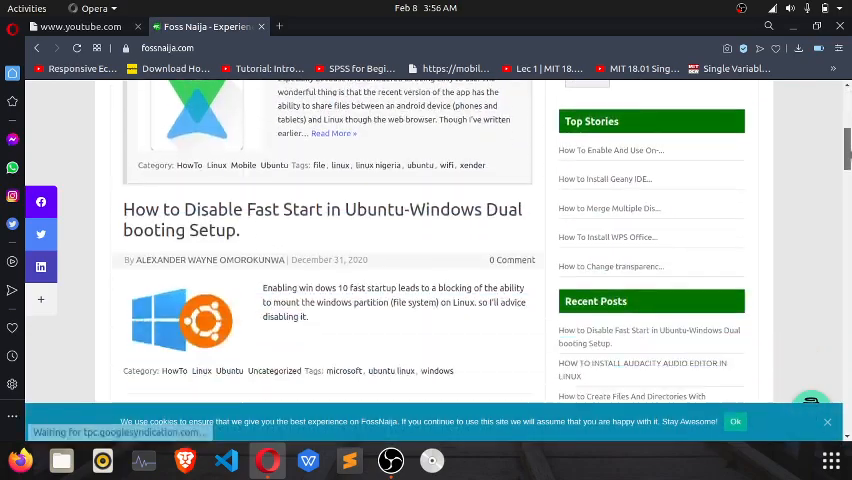
pyautogui.scroll(-3)
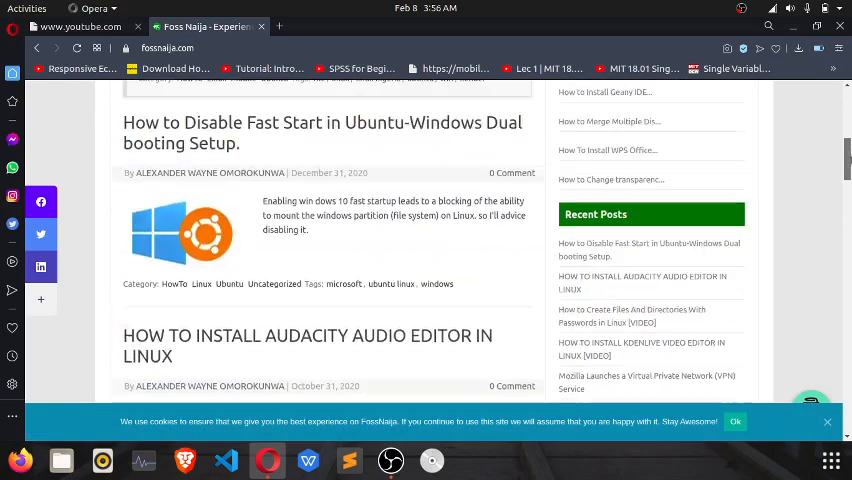
pyautogui.scroll(3)
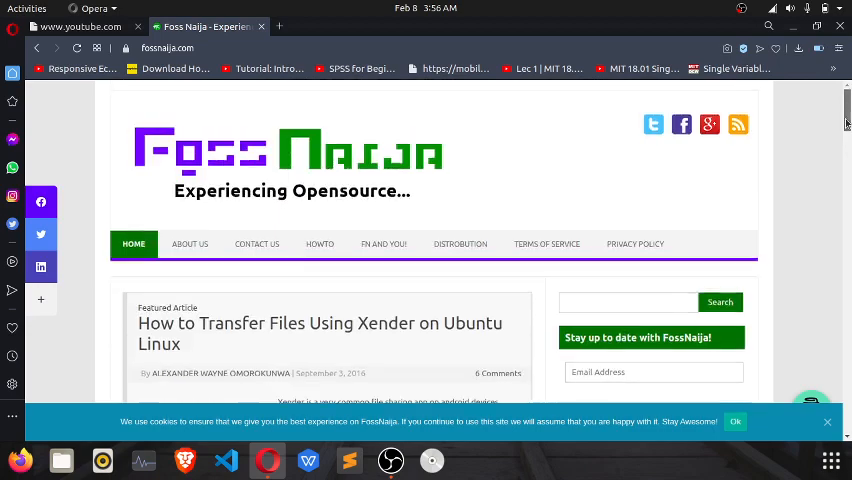
pyautogui.scroll(-3)
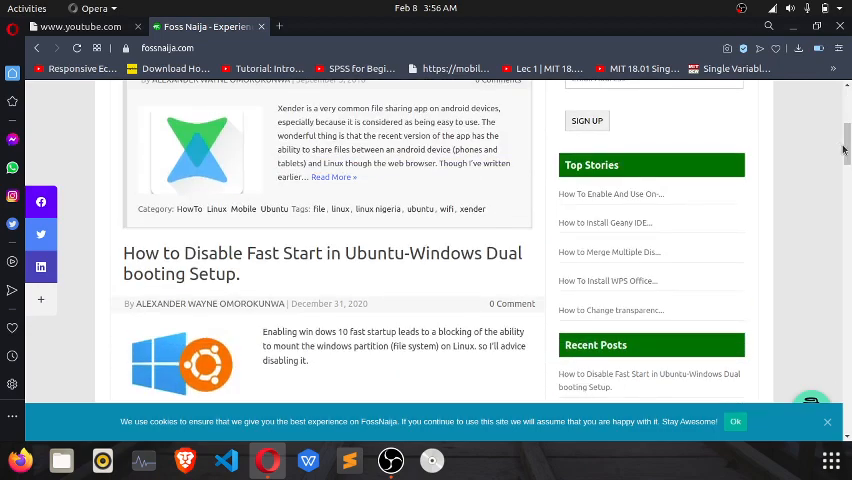
pyautogui.scroll(3)
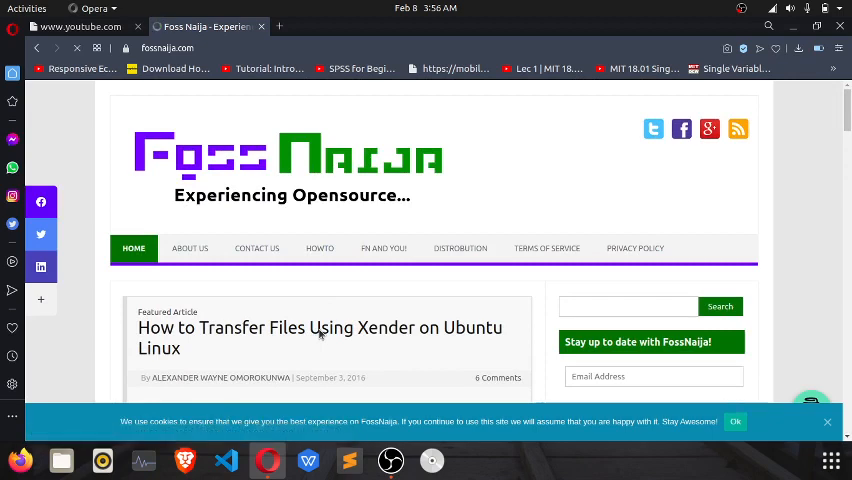
pyautogui.moveTo(481, 219)
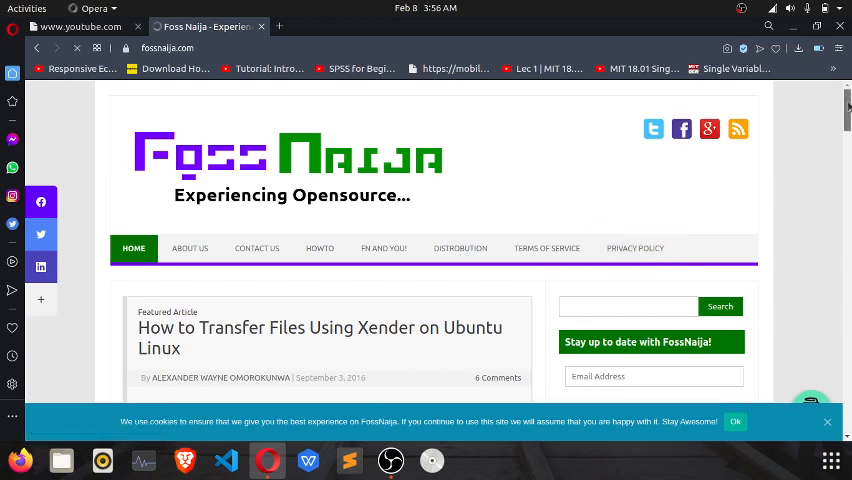
# Step: Open the 'How to Transfer Files Using Xender on Ubuntu Linux' article and scroll through it
pyautogui.click(319, 337)
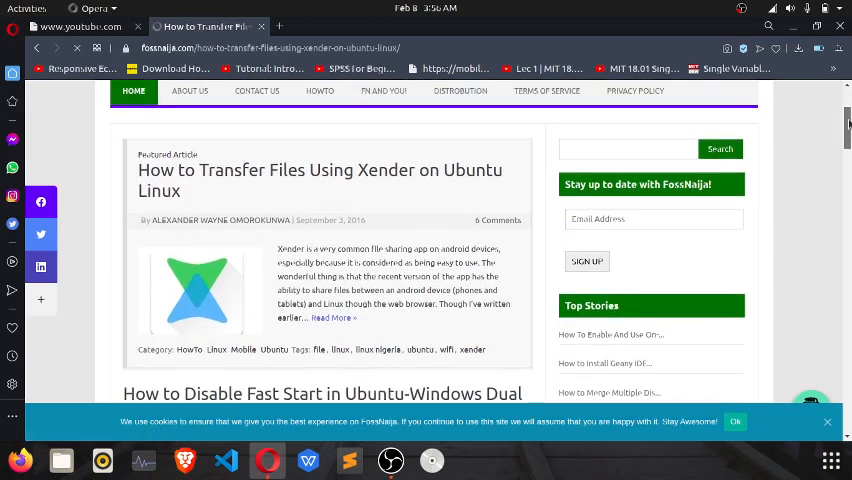
pyautogui.scroll(3)
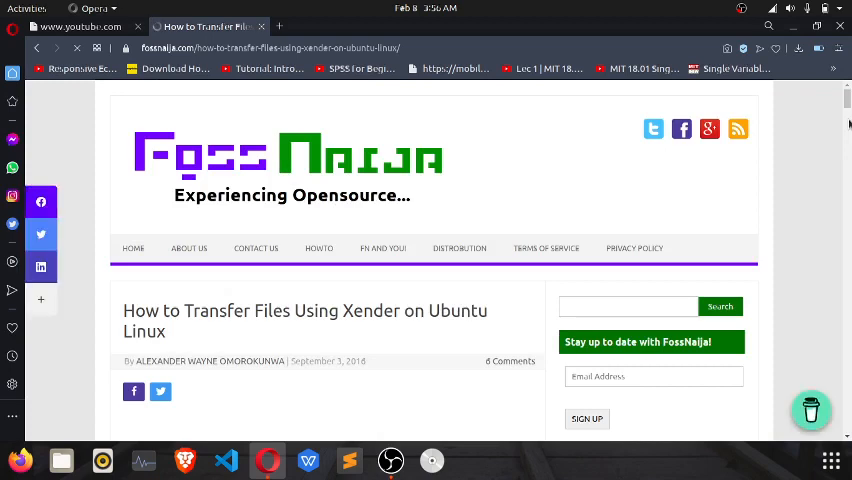
pyautogui.scroll(-3)
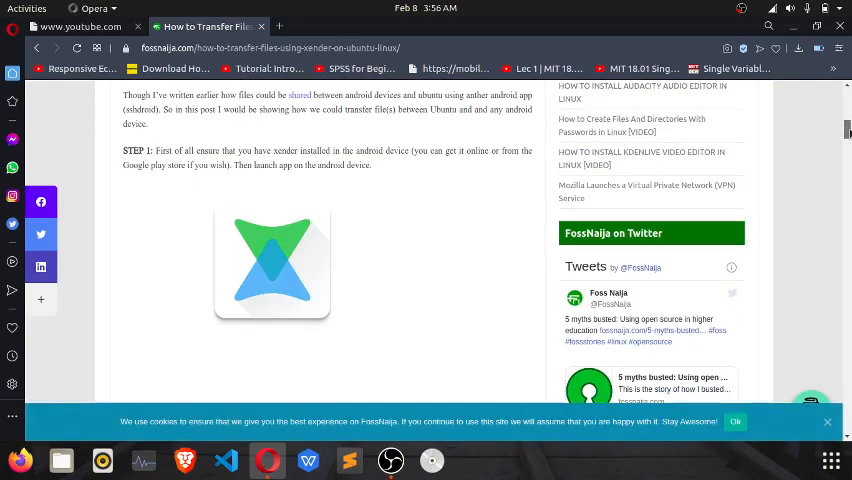